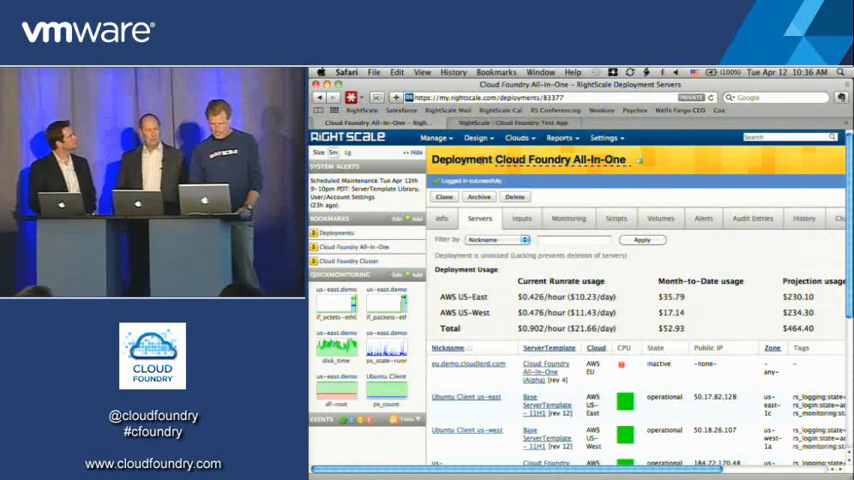
# - Navigate via Design > Library to the ServerTemplates page featuring Cloud Foundry All-In-One PaaS
pyautogui.click(478, 138)
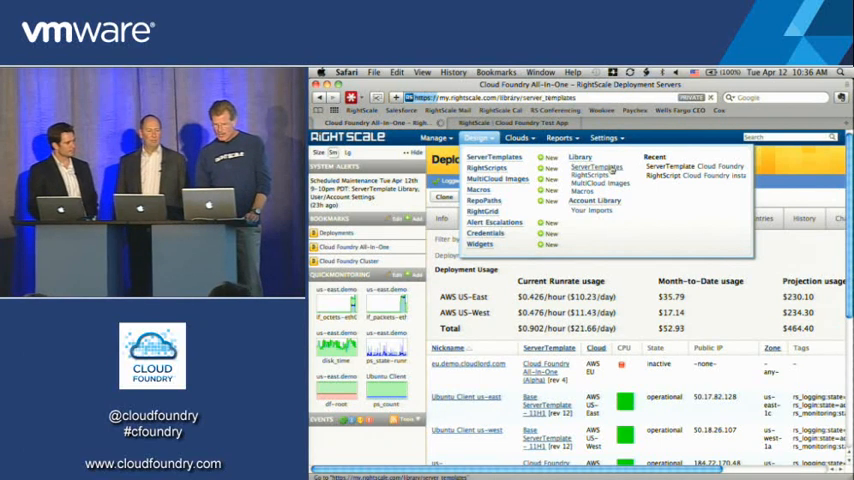
pyautogui.click(596, 168)
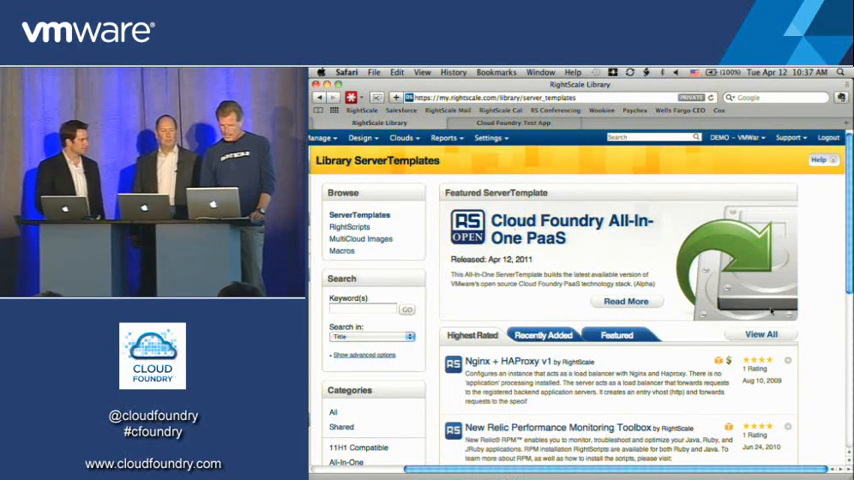
pyautogui.scroll(-3)
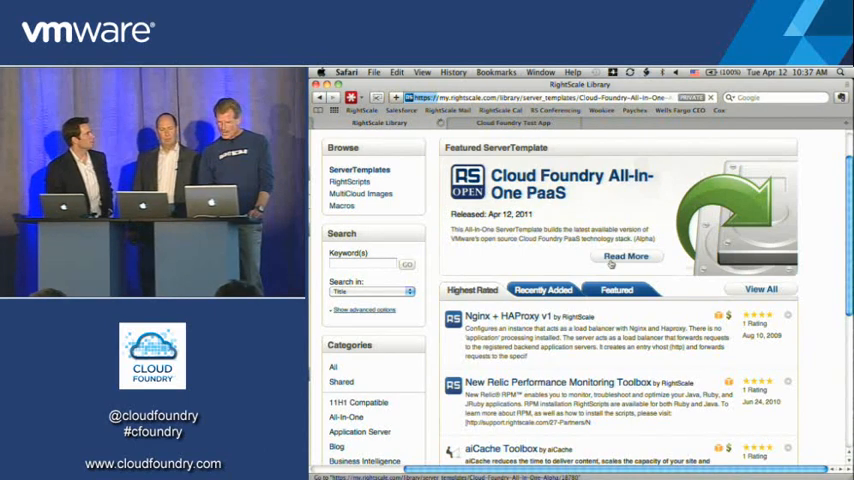
# - Import the featured Cloud Foundry All-in-One (Alpha) ServerTemplate into the account
pyautogui.click(628, 256)
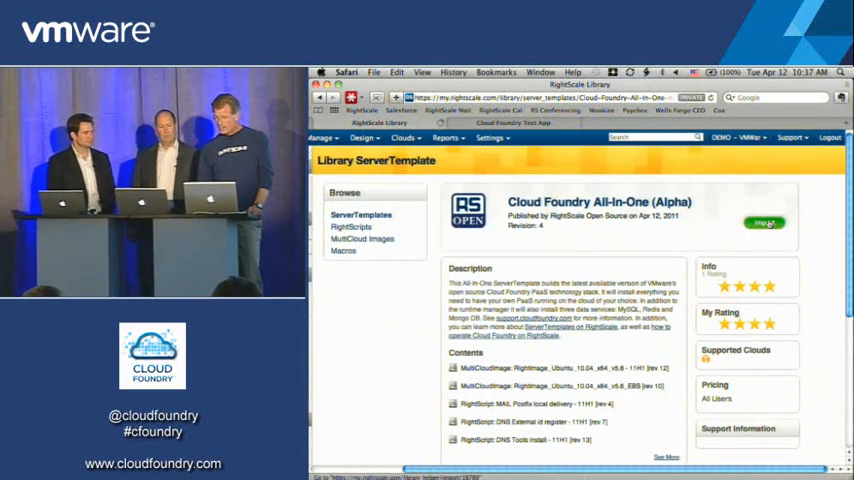
pyautogui.click(764, 222)
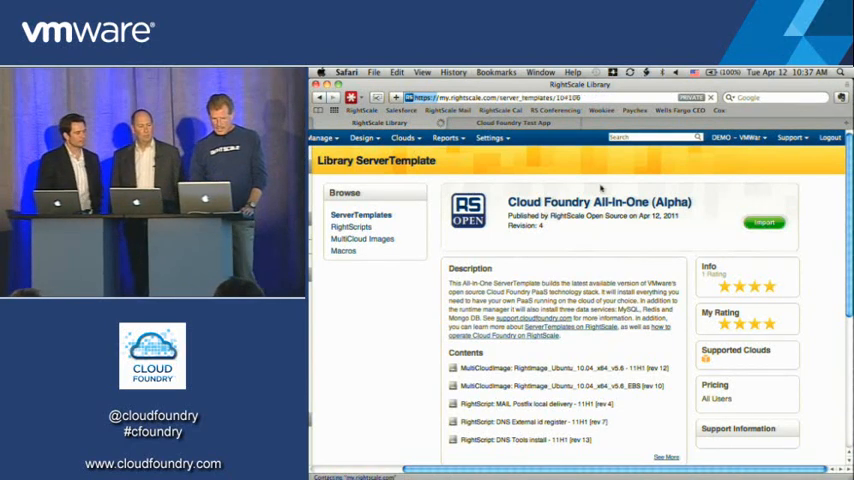
pyautogui.click(764, 224)
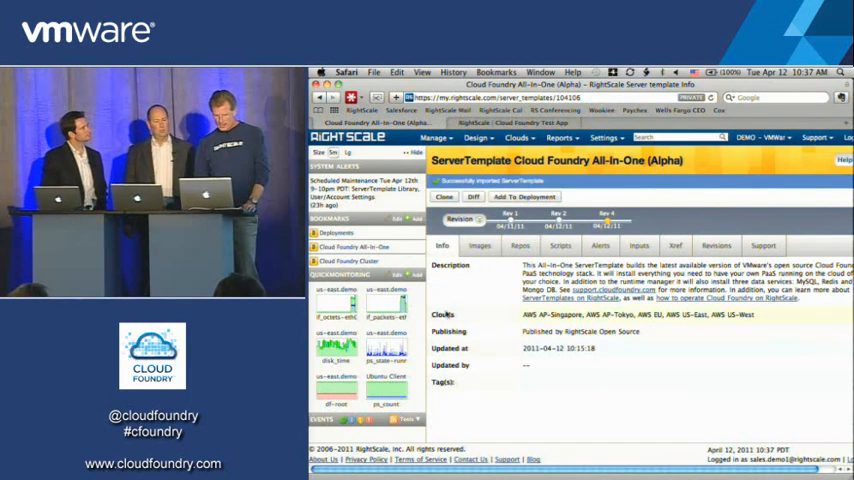
# - Review the template's machine images and boot scripts, then return to the All-in-One deployment
pyautogui.click(478, 244)
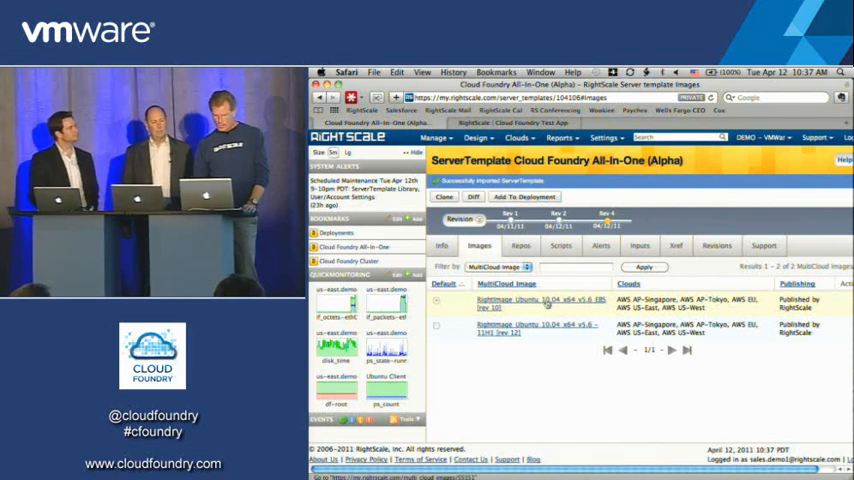
pyautogui.click(560, 246)
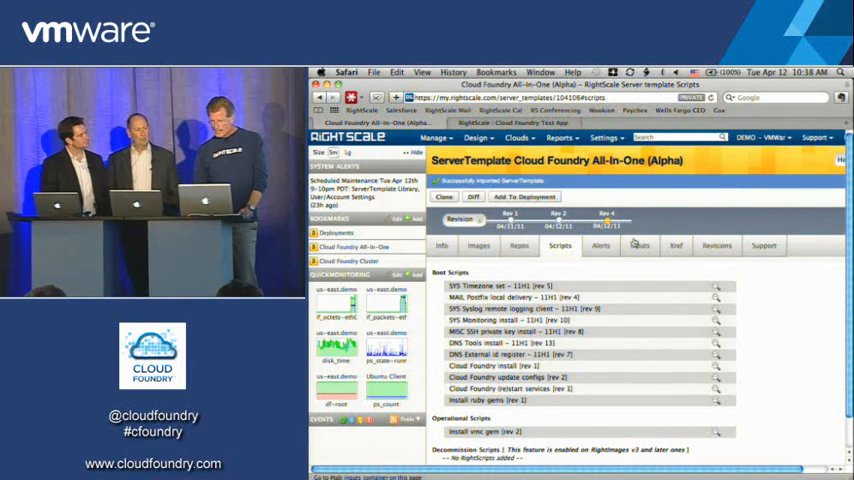
pyautogui.click(640, 244)
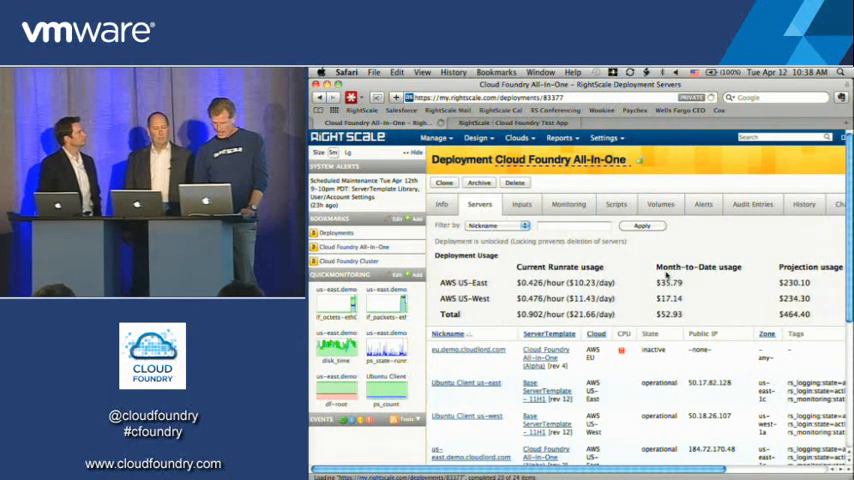
# - Scroll through the launch inputs for the eu.demo.cloudfoundry.com server before launching it
pyautogui.scroll(-3)
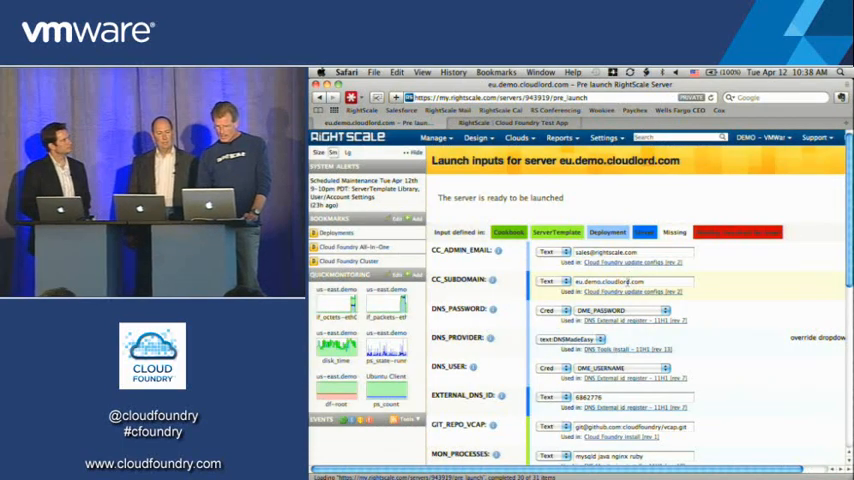
pyautogui.scroll(-3)
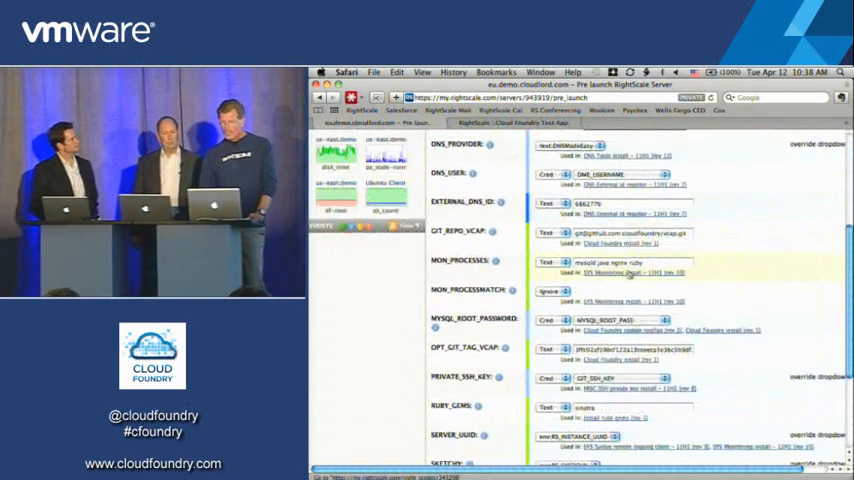
pyautogui.scroll(-3)
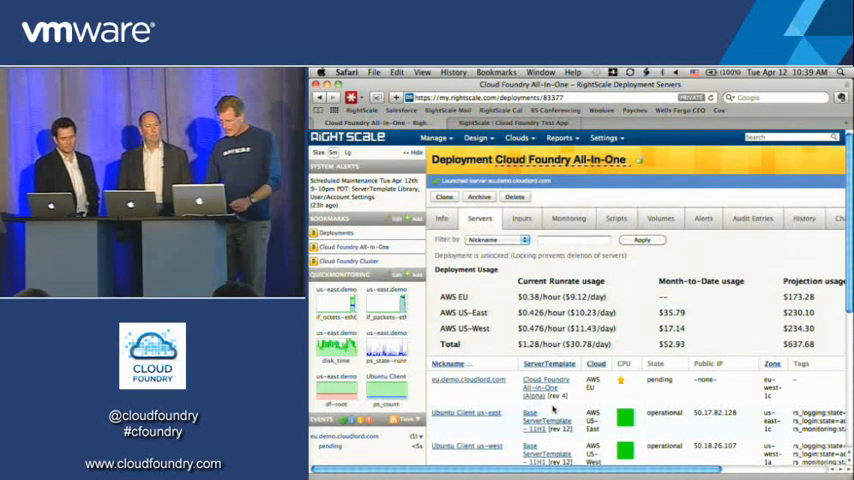
# - View the pending EU server in the deployment list and switch to the Terminal window
pyautogui.scroll(-3)
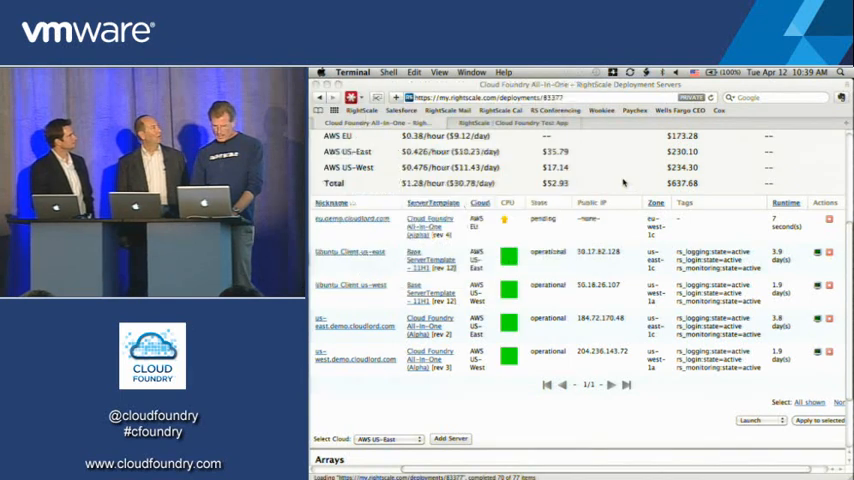
pyautogui.click(530, 122)
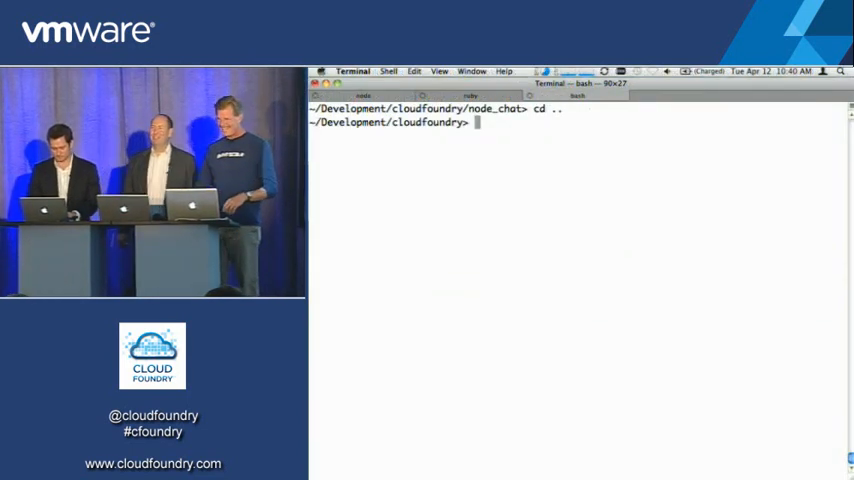
# - In the petclinic folder, point vmc at the api.cf.cloudlord.com endpoint
pyautogui.write('cd petclinic/')
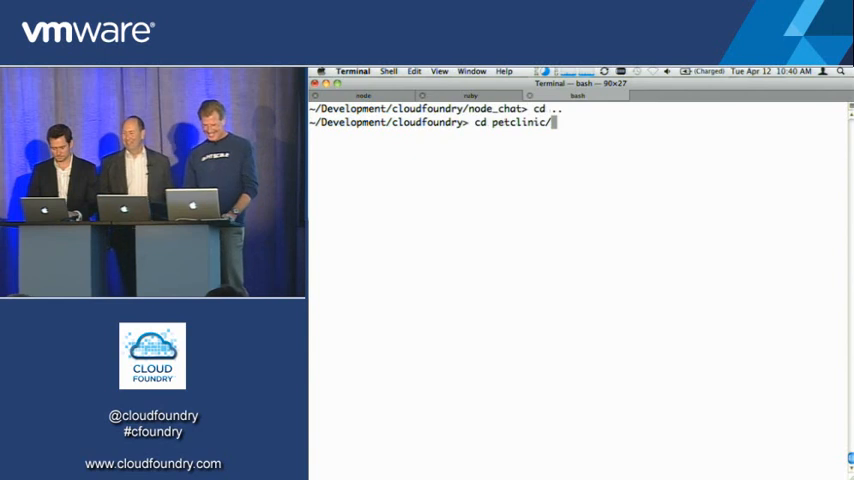
pyautogui.press('Return')
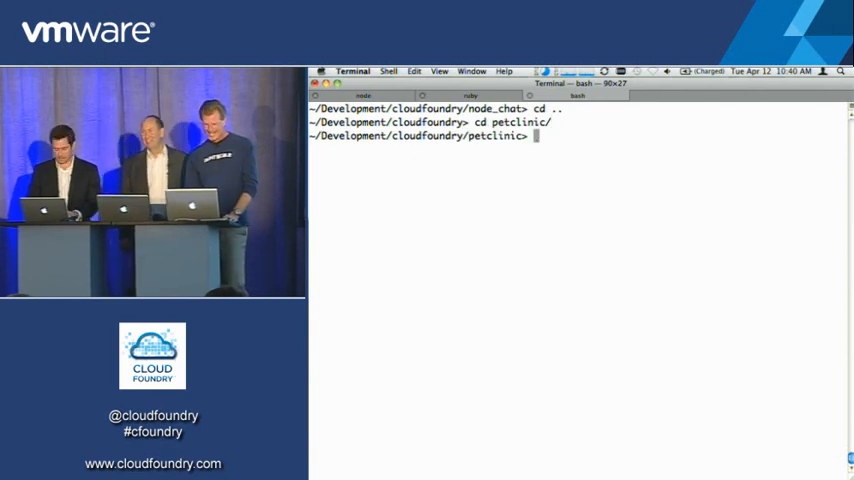
pyautogui.write('vmc target ap')
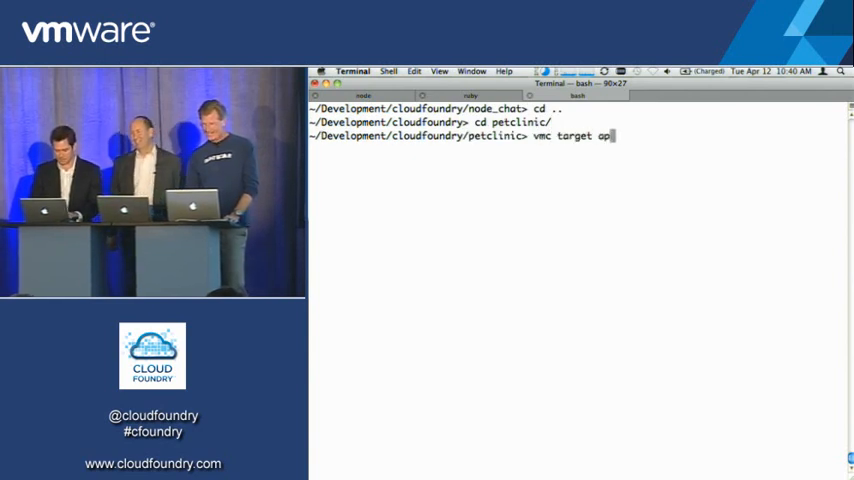
pyautogui.write('i.cf.')
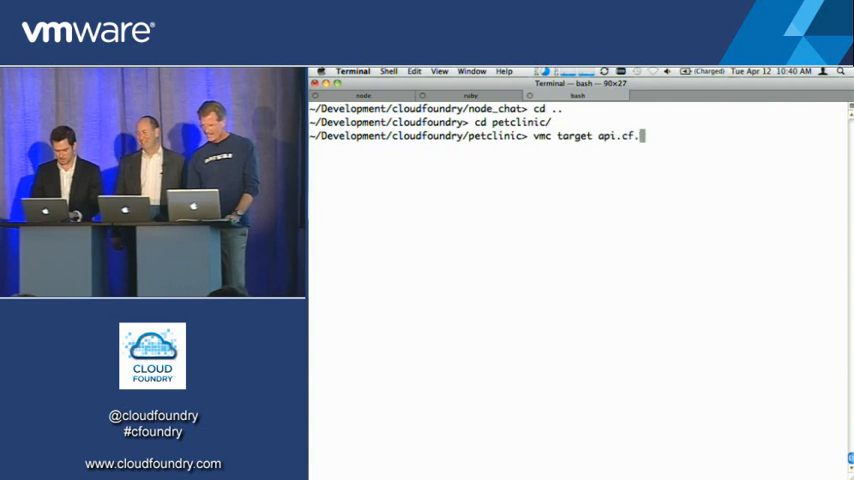
pyautogui.write('cloud')
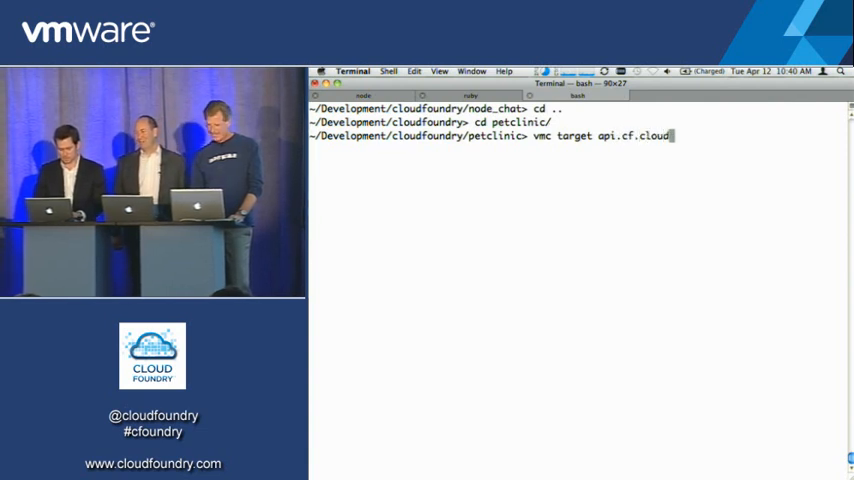
pyautogui.write('lord')
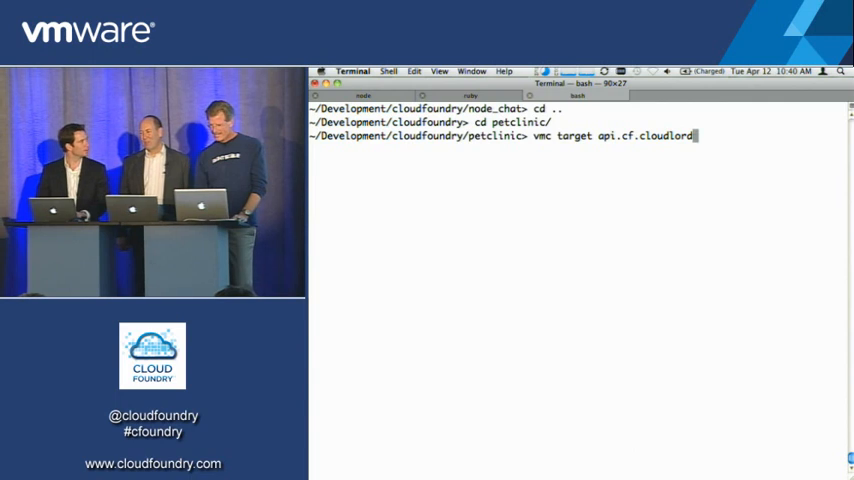
pyautogui.write('.com')
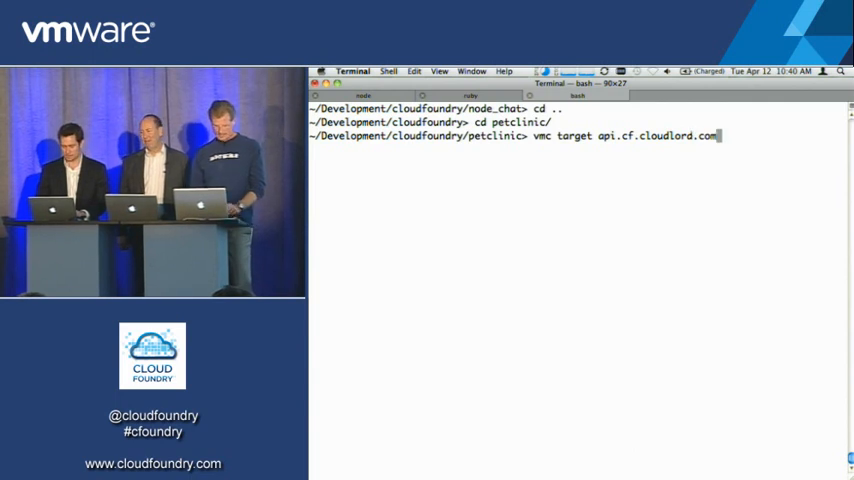
pyautogui.press('Return')
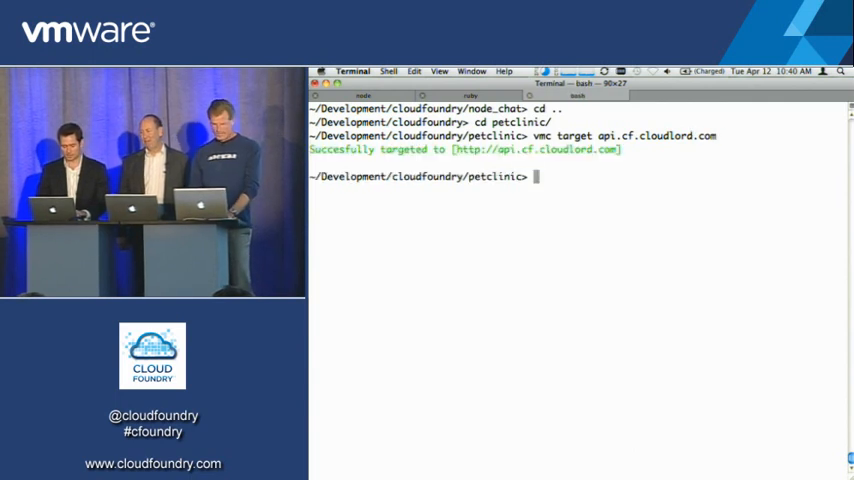
pyautogui.write('vmc list')
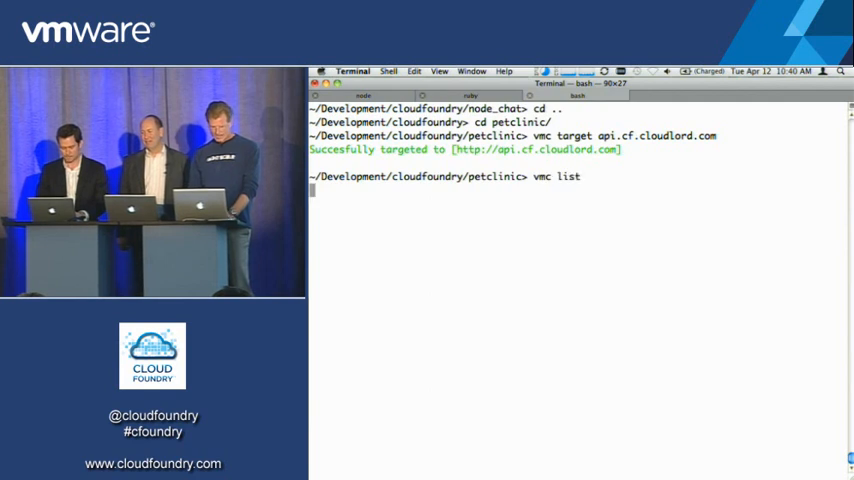
pyautogui.press('Return')
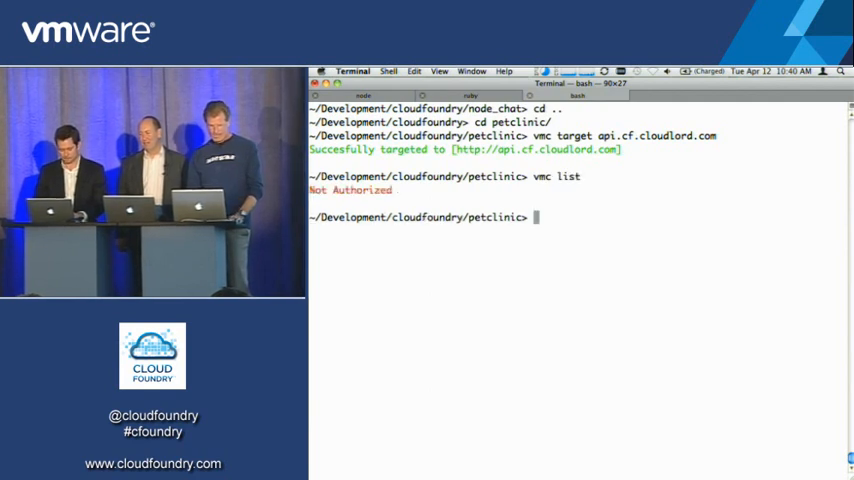
pyautogui.write('vmc login')
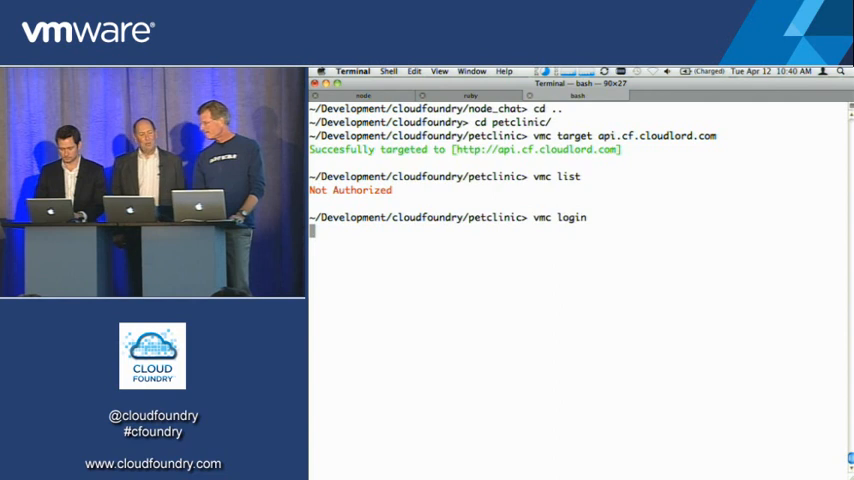
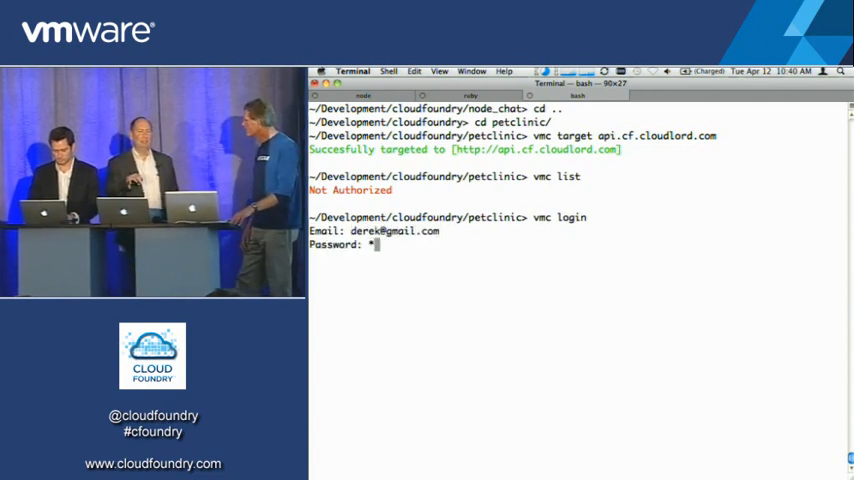
pyautogui.press('Return')
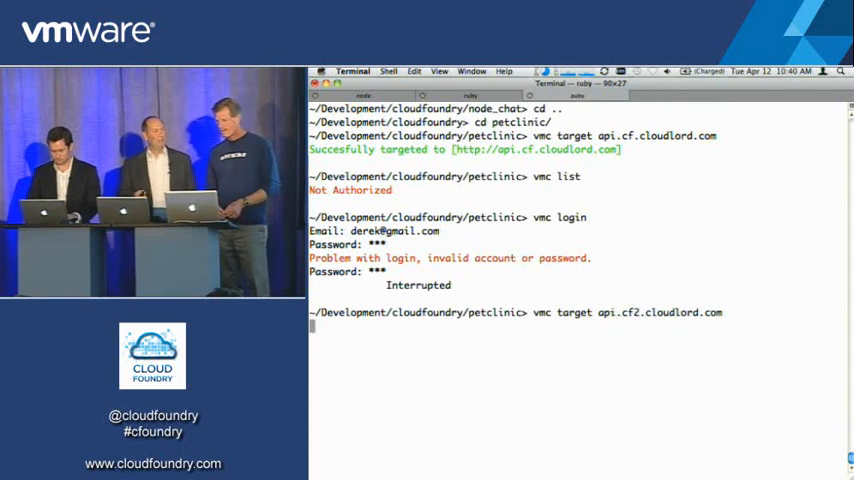
pyautogui.press('Return')
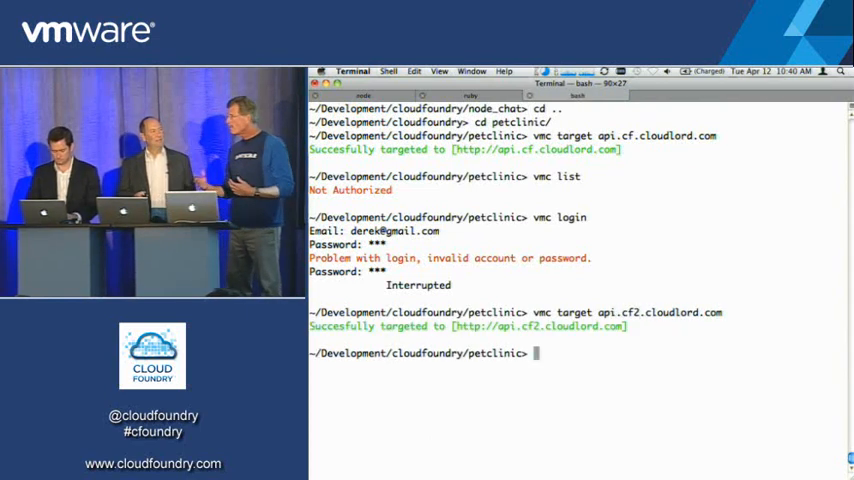
pyautogui.write('vmc list')
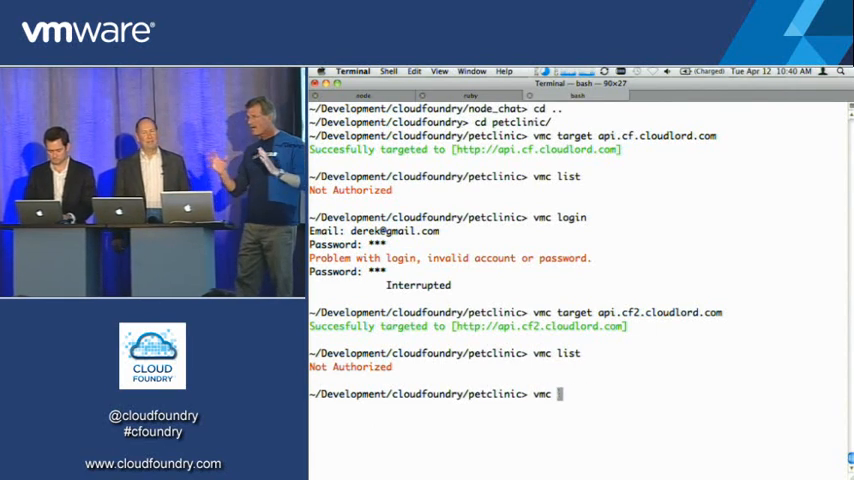
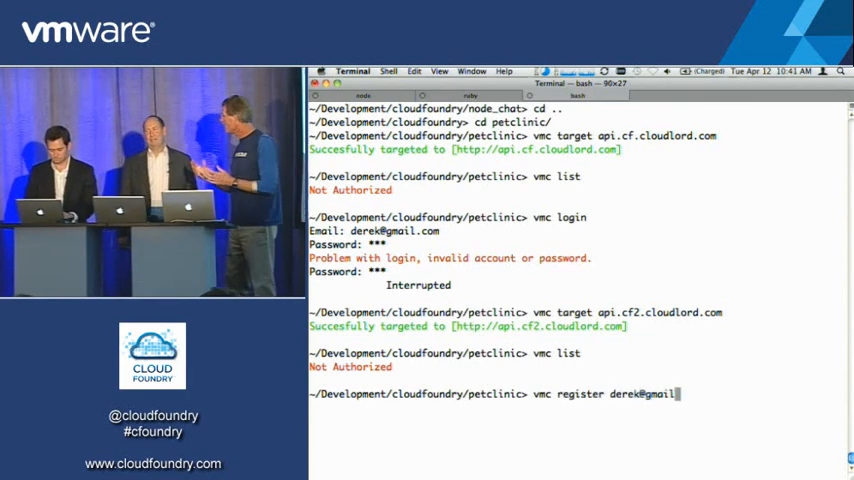
pyautogui.press('Return')
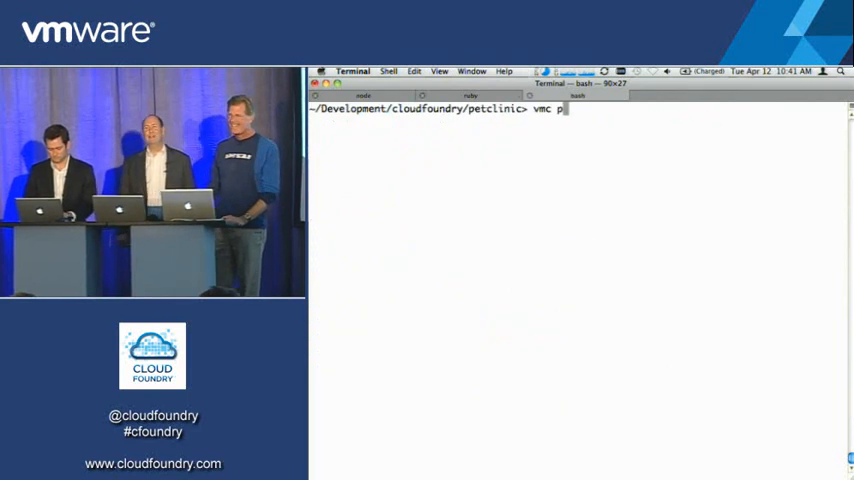
# - Push the petclinic app as 'pc' with vmc push pc -n and view the running test app page
pyautogui.write('ush pc -')
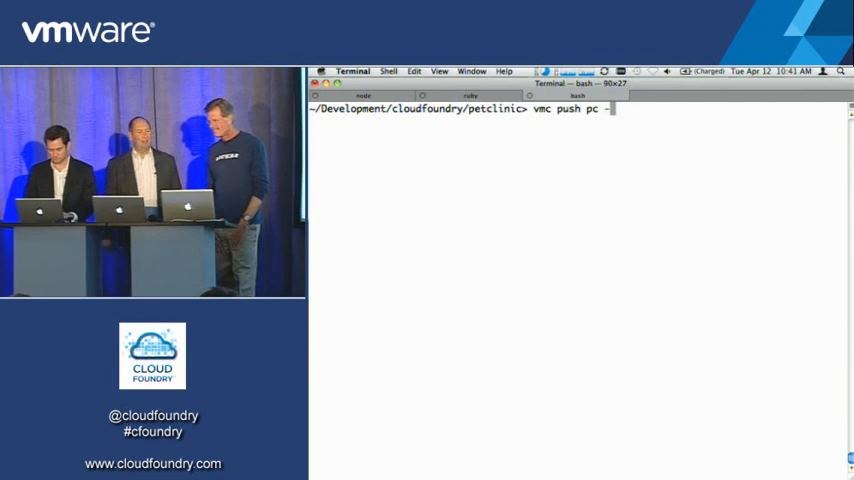
pyautogui.write('-n')
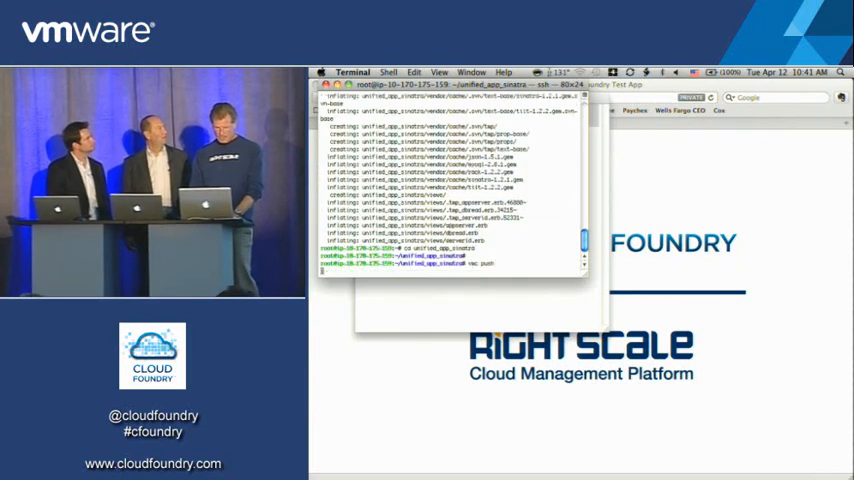
pyautogui.press('Return')
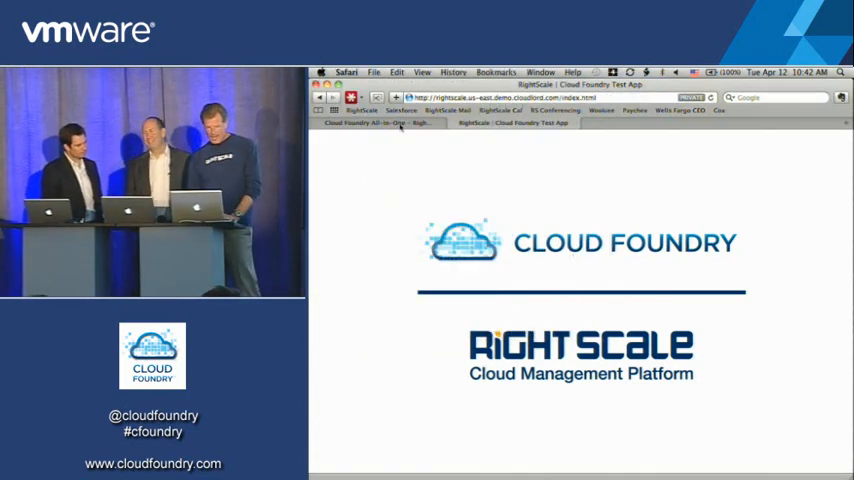
# - Open the Cloud Foundry Cluster deployment's server list showing controller, MongoDB, MySQL and router servers
pyautogui.click(380, 122)
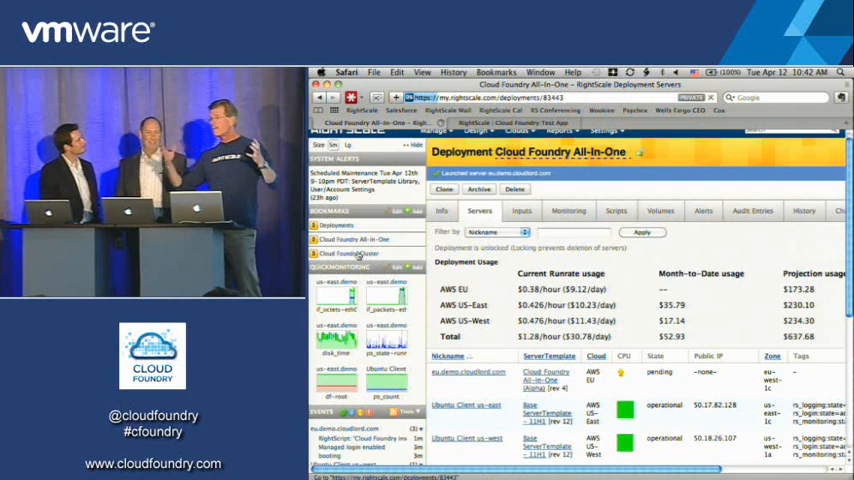
pyautogui.click(350, 260)
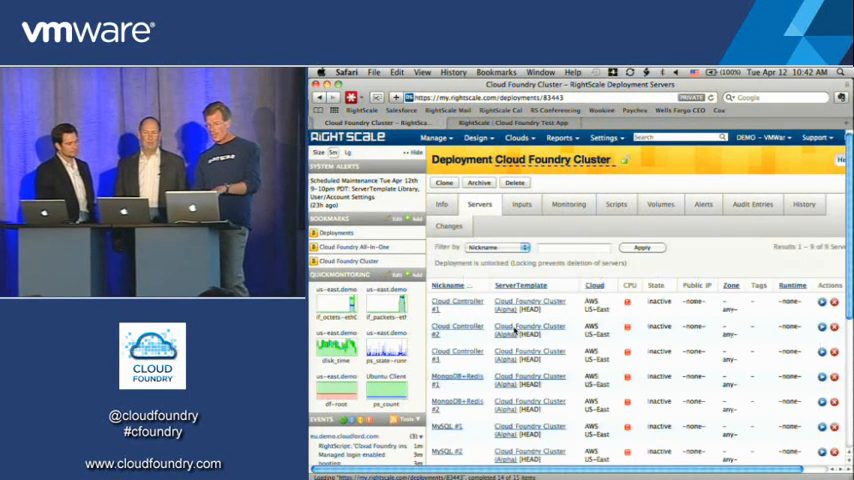
pyautogui.scroll(-3)
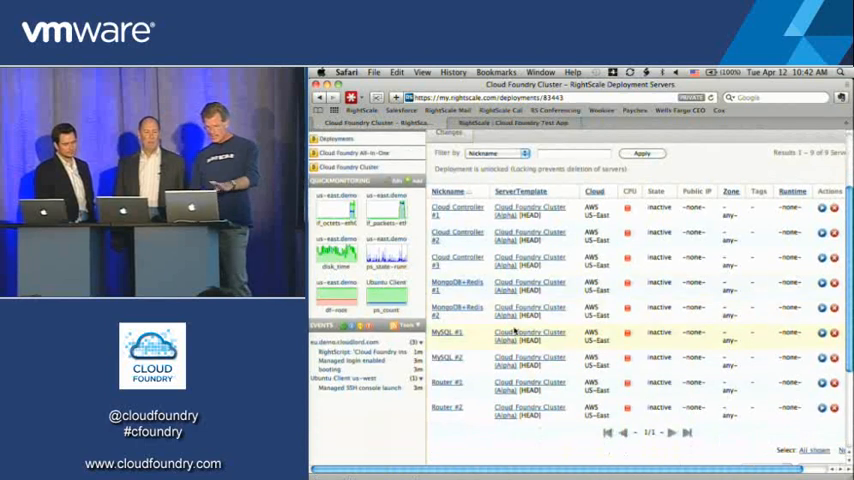